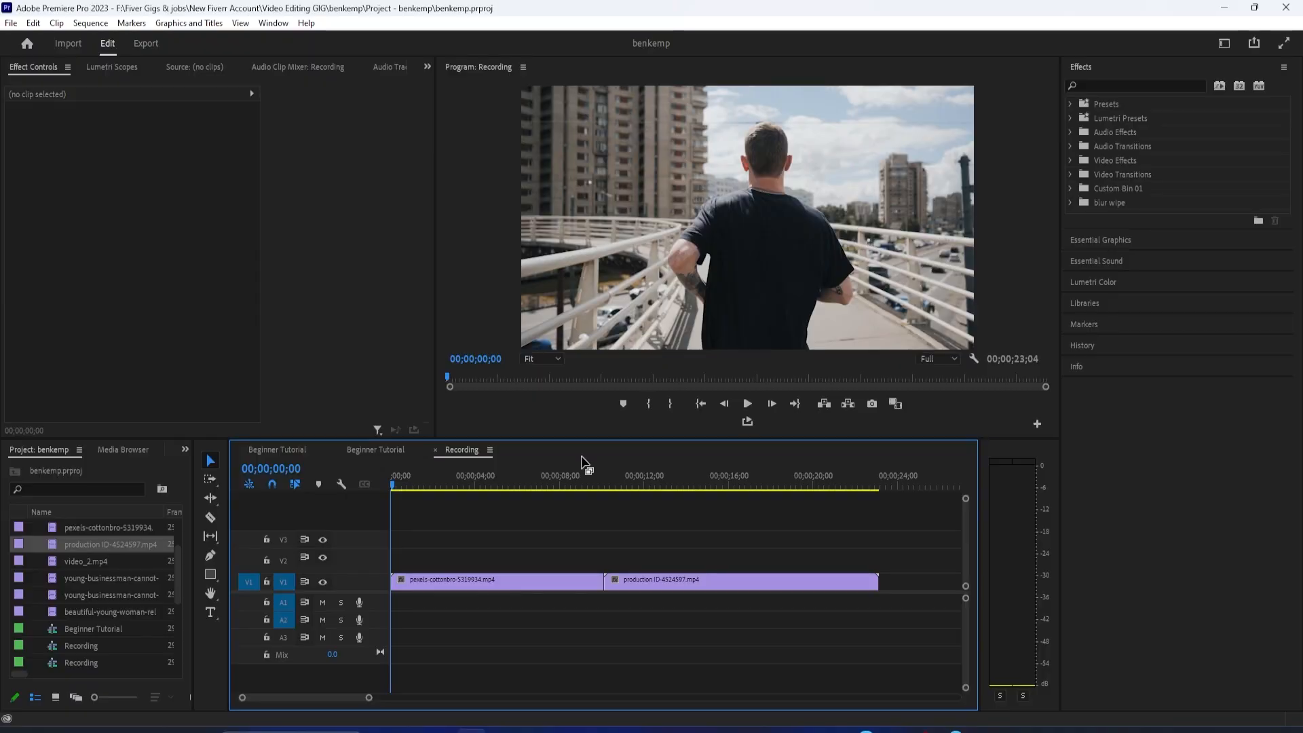
Search 'trans' and drop the Transform distort effect onto both timeline clips.
{"action": "left_click_drag", "start_coordinate": [590, 540], "coordinate": [640, 627]}
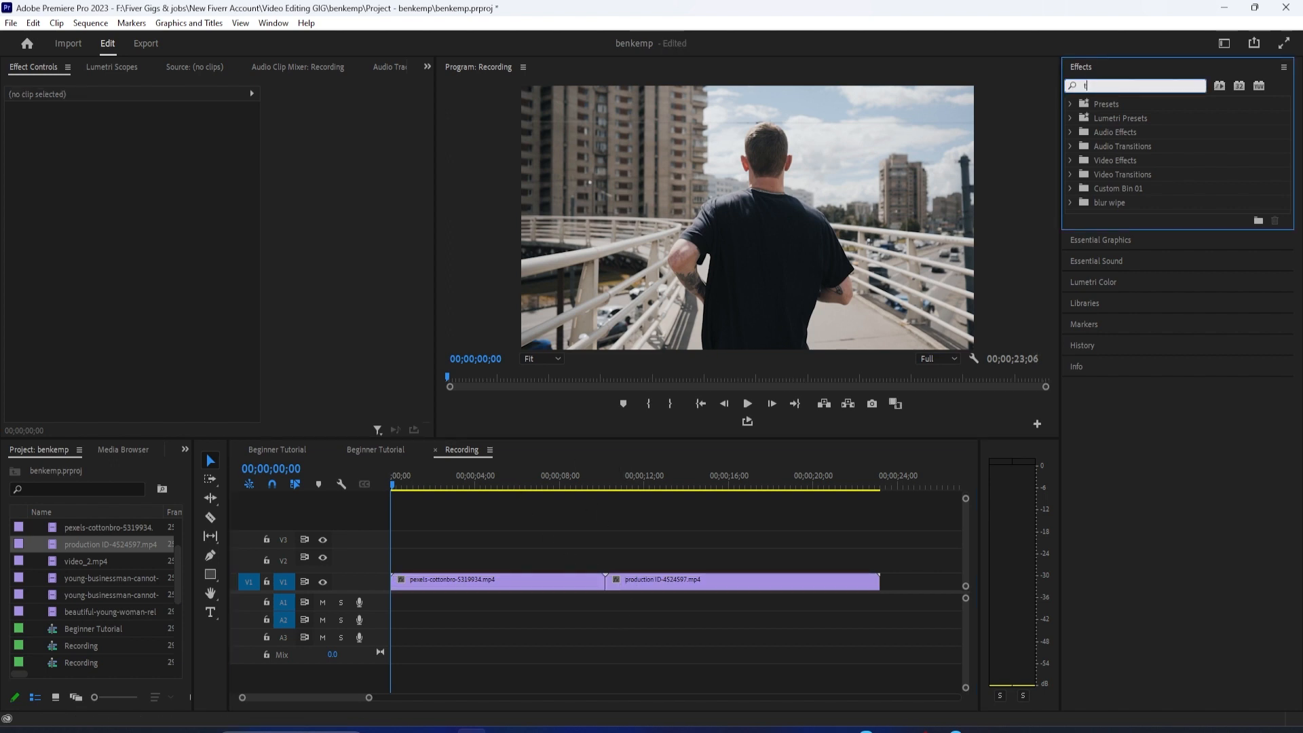
{"action": "type", "text": "transfor"}
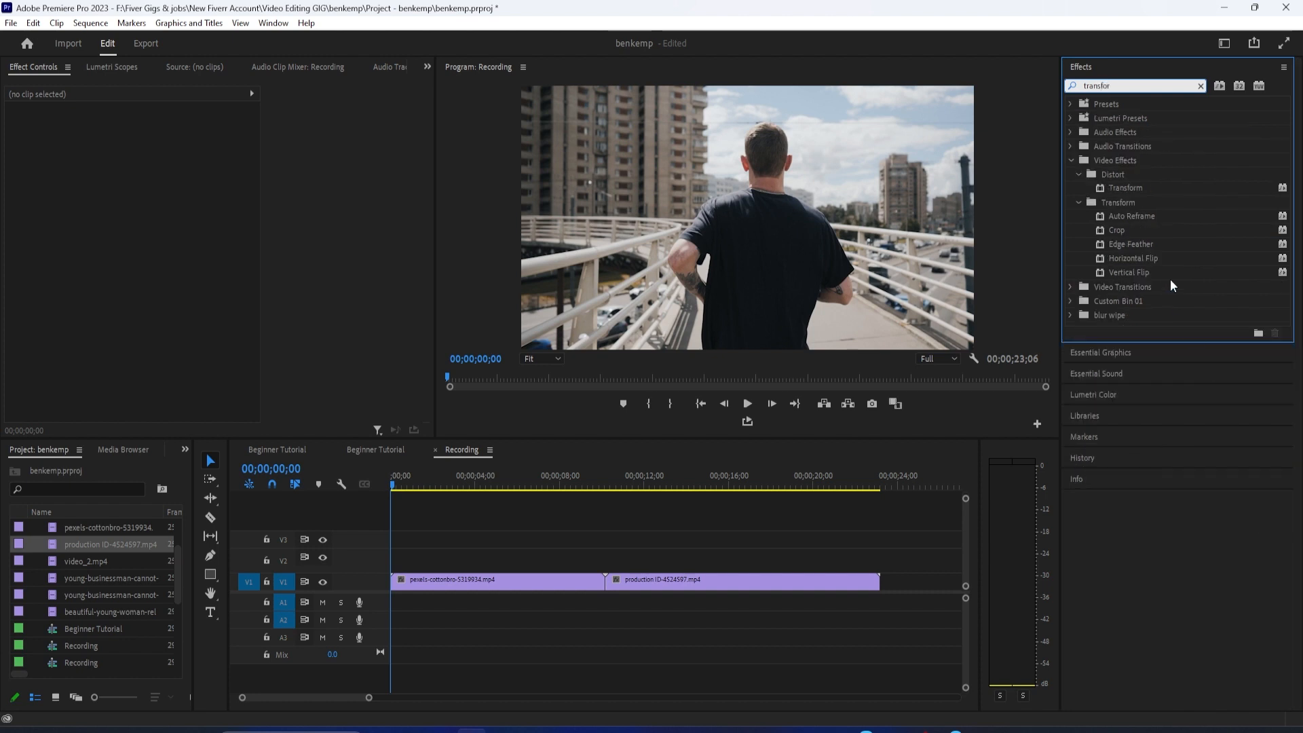
{"action": "left_click_drag", "start_coordinate": [1126, 187], "coordinate": [472, 579]}
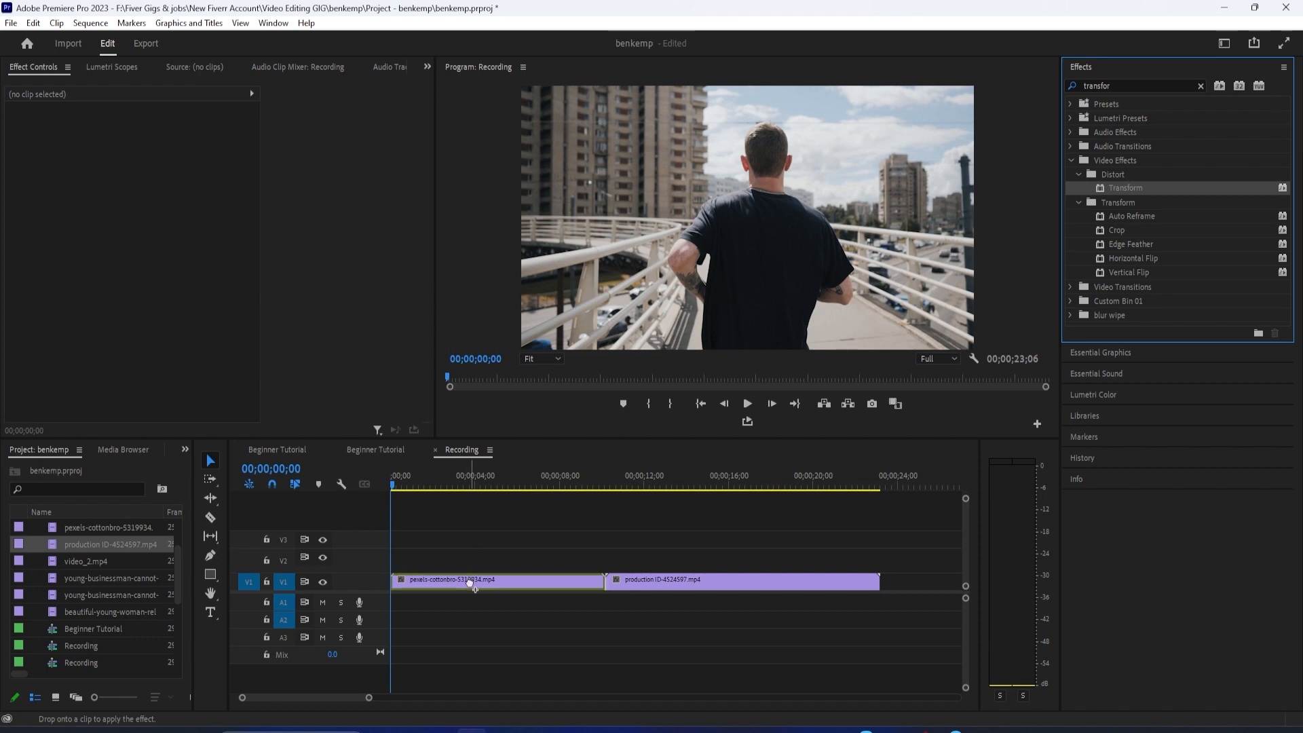
{"action": "left_click", "coordinate": [497, 579]}
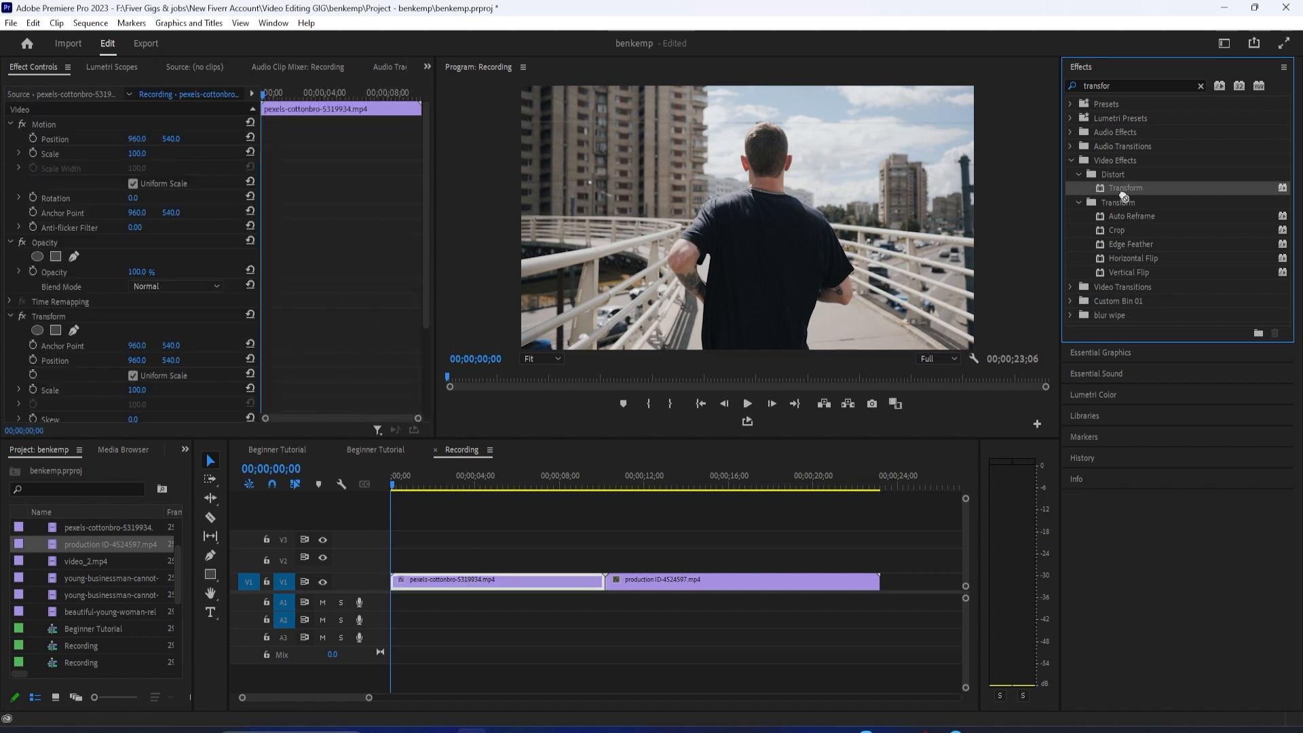
{"action": "left_click", "coordinate": [742, 579]}
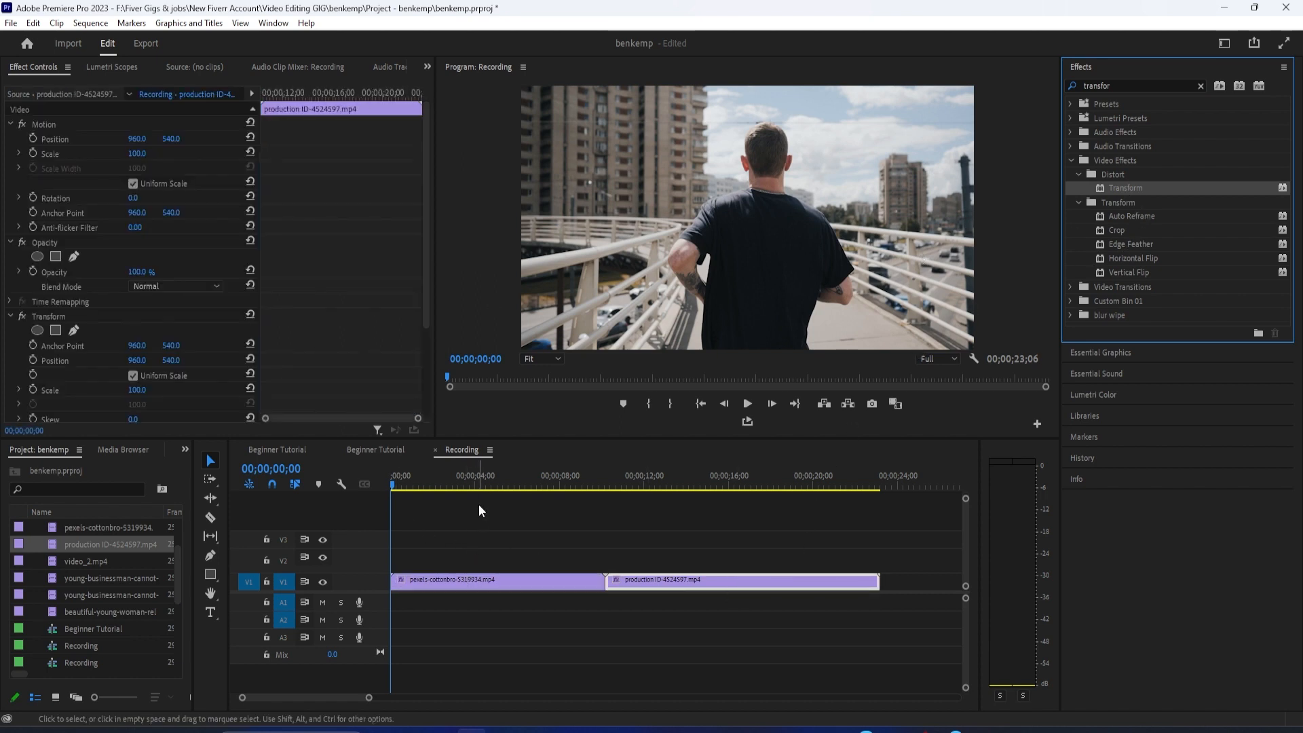
Select the first clip and park the playhead at the cut for its scale keyframes.
{"action": "left_click", "coordinate": [496, 580]}
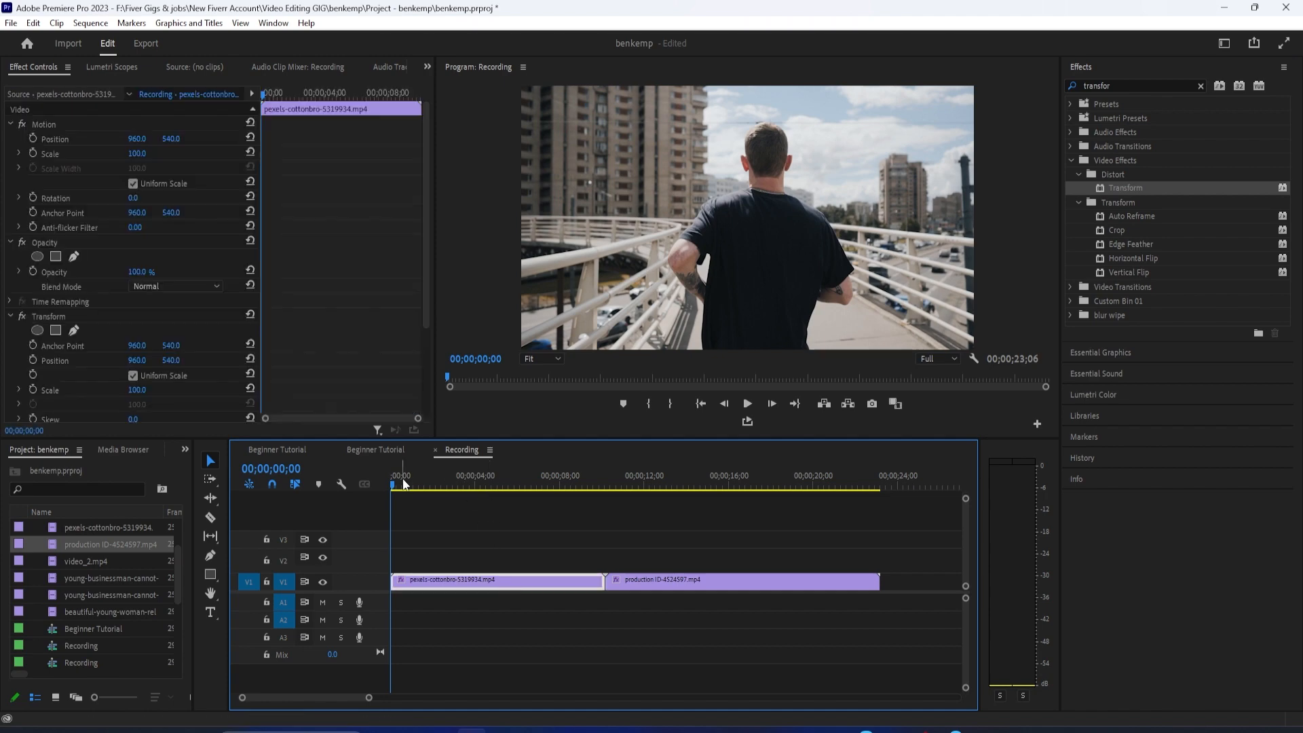
{"action": "left_click", "coordinate": [604, 484]}
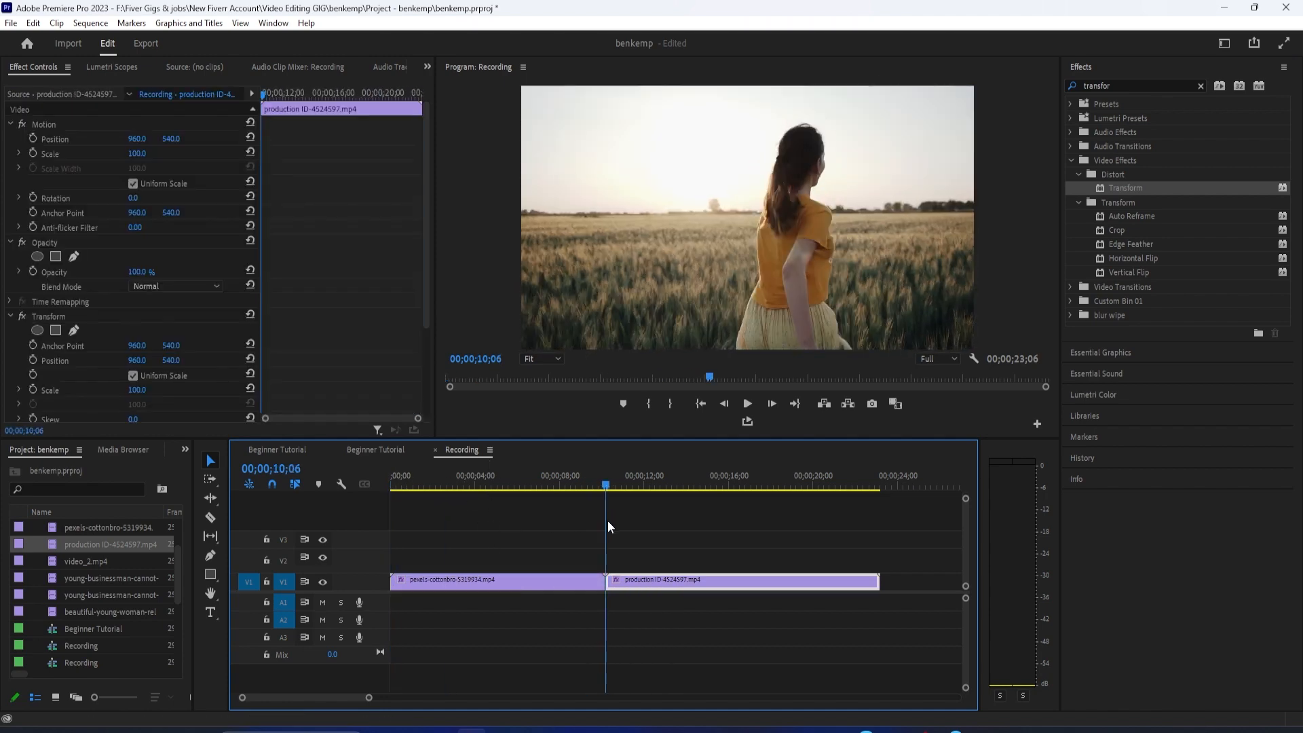
{"action": "left_click", "coordinate": [495, 579]}
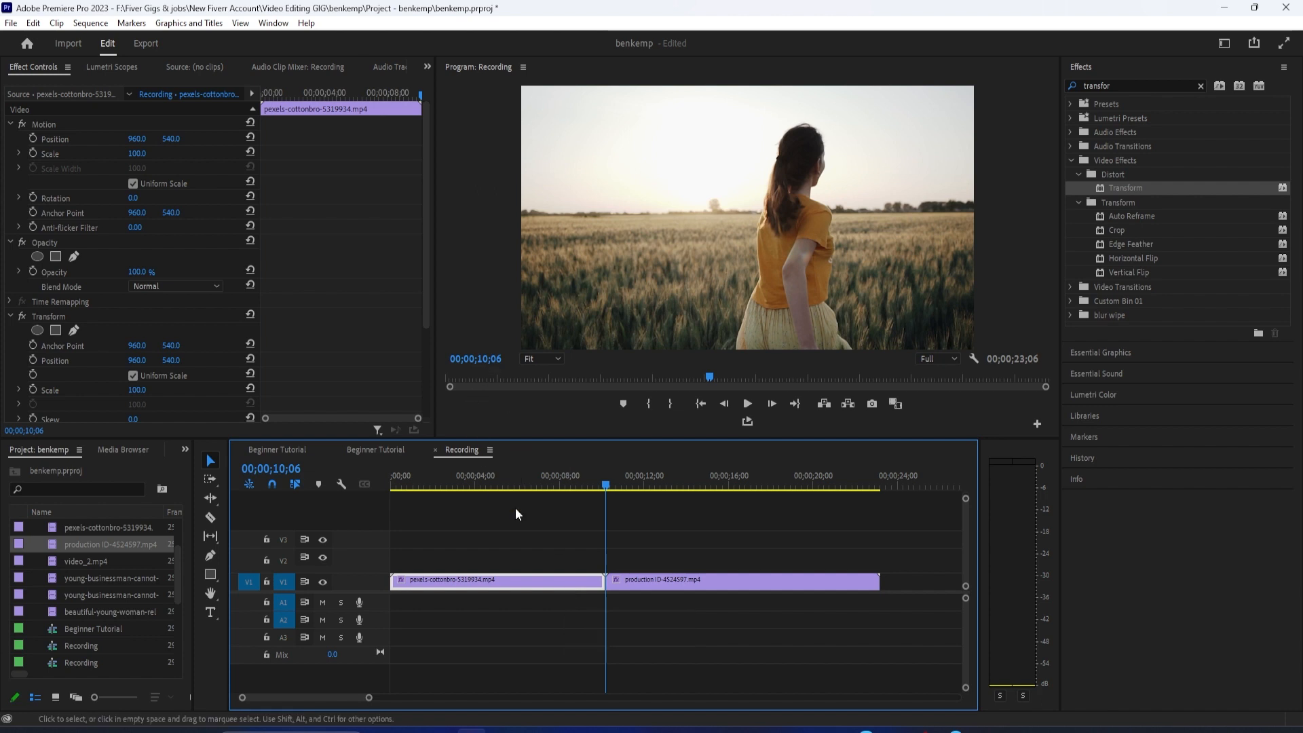
{"action": "mouse_move", "coordinate": [407, 423]}
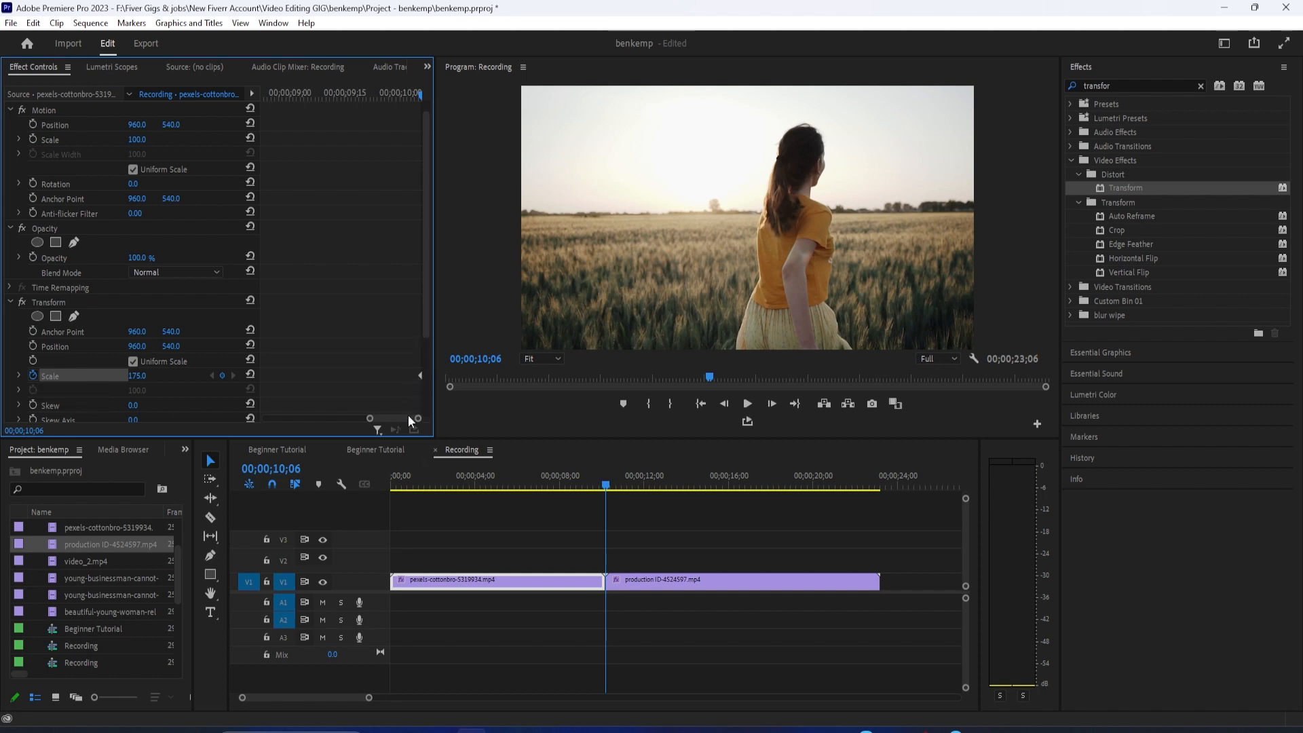
{"action": "mouse_move", "coordinate": [378, 339]}
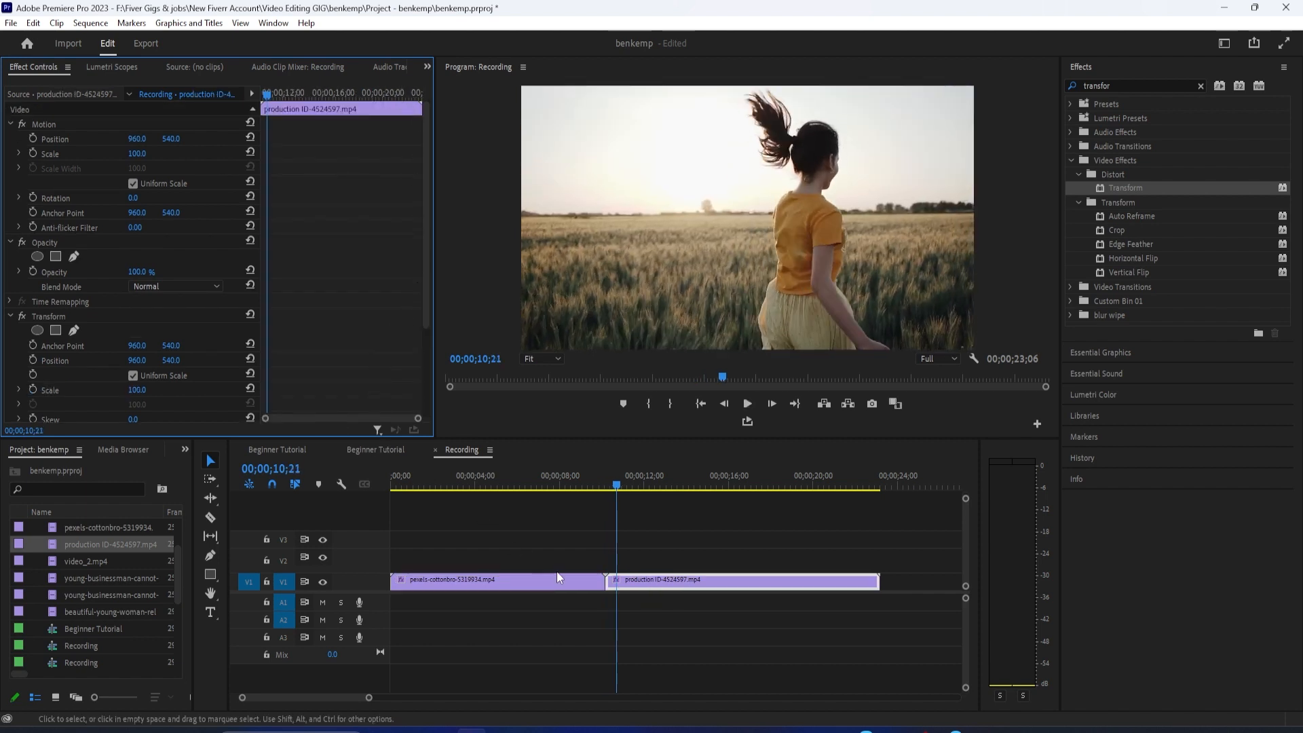
Scrub into the first clip's end and set its Transform shutter angle to 360.
{"action": "left_click", "coordinate": [607, 486]}
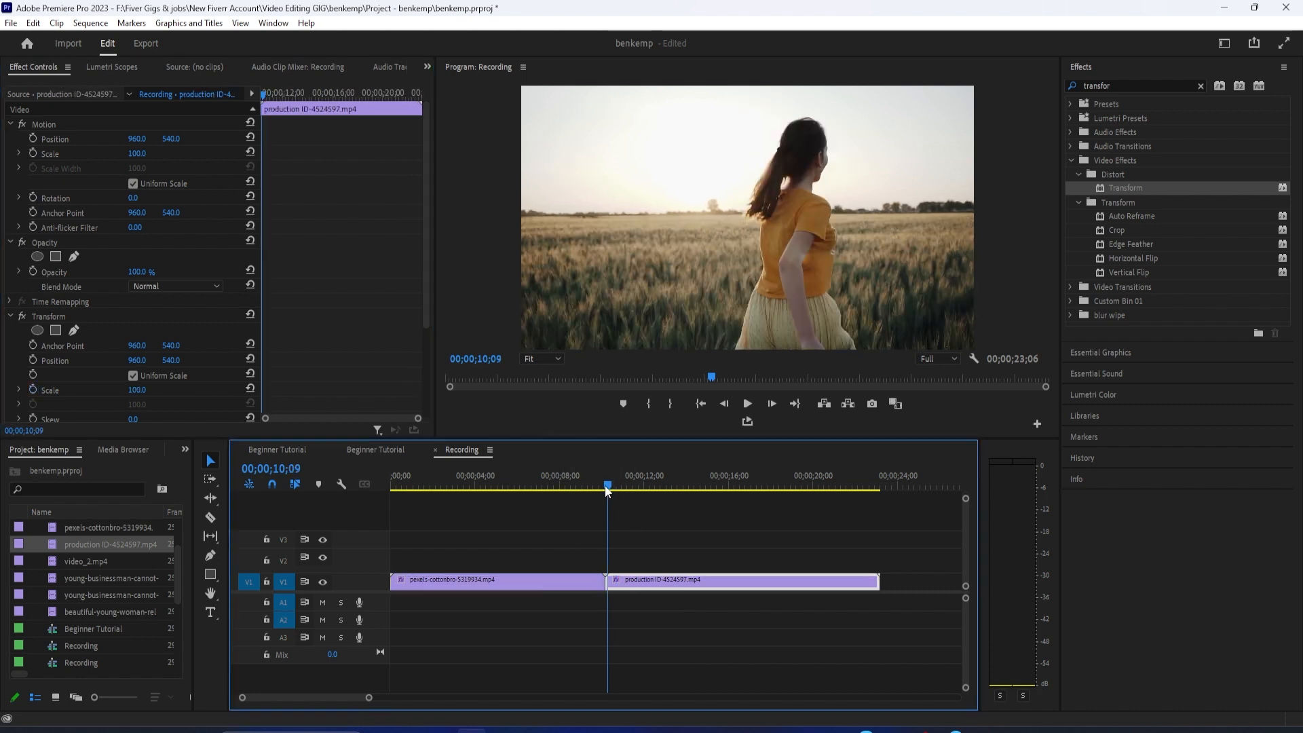
{"action": "left_click_drag", "start_coordinate": [606, 485], "coordinate": [592, 486]}
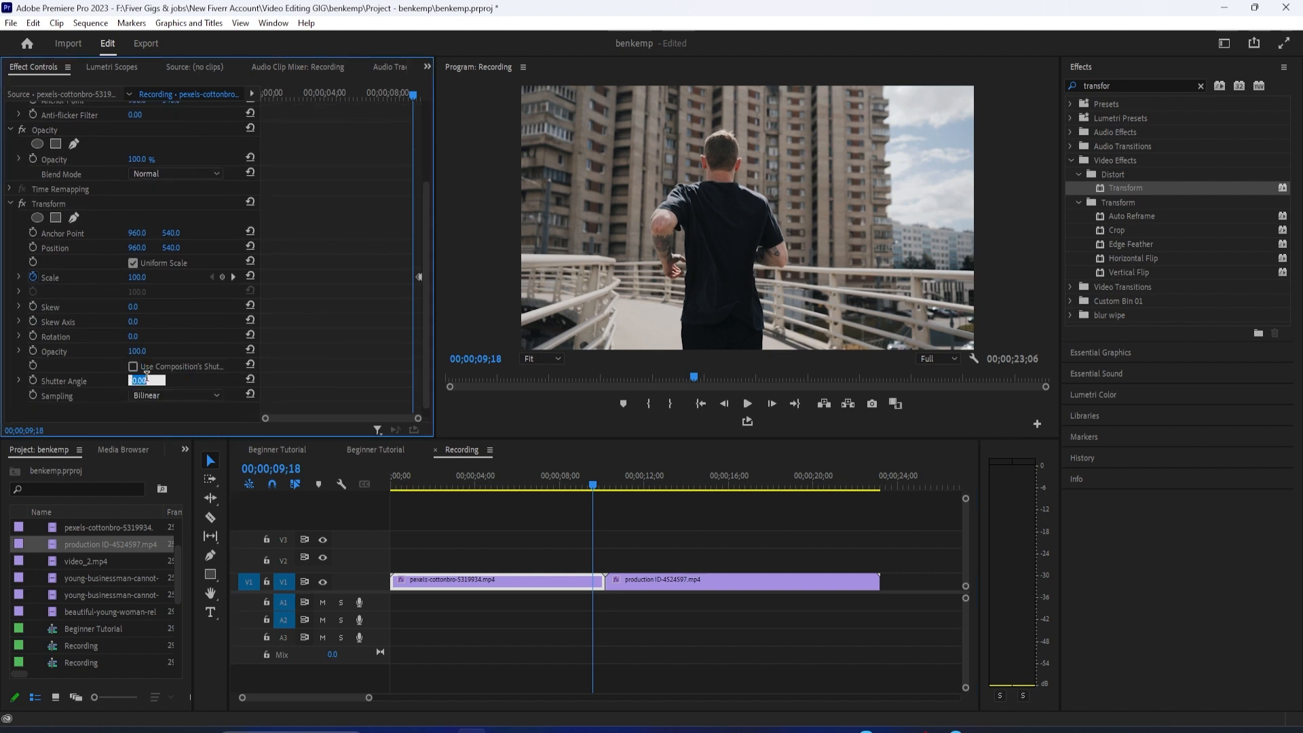
{"action": "type", "text": "360"}
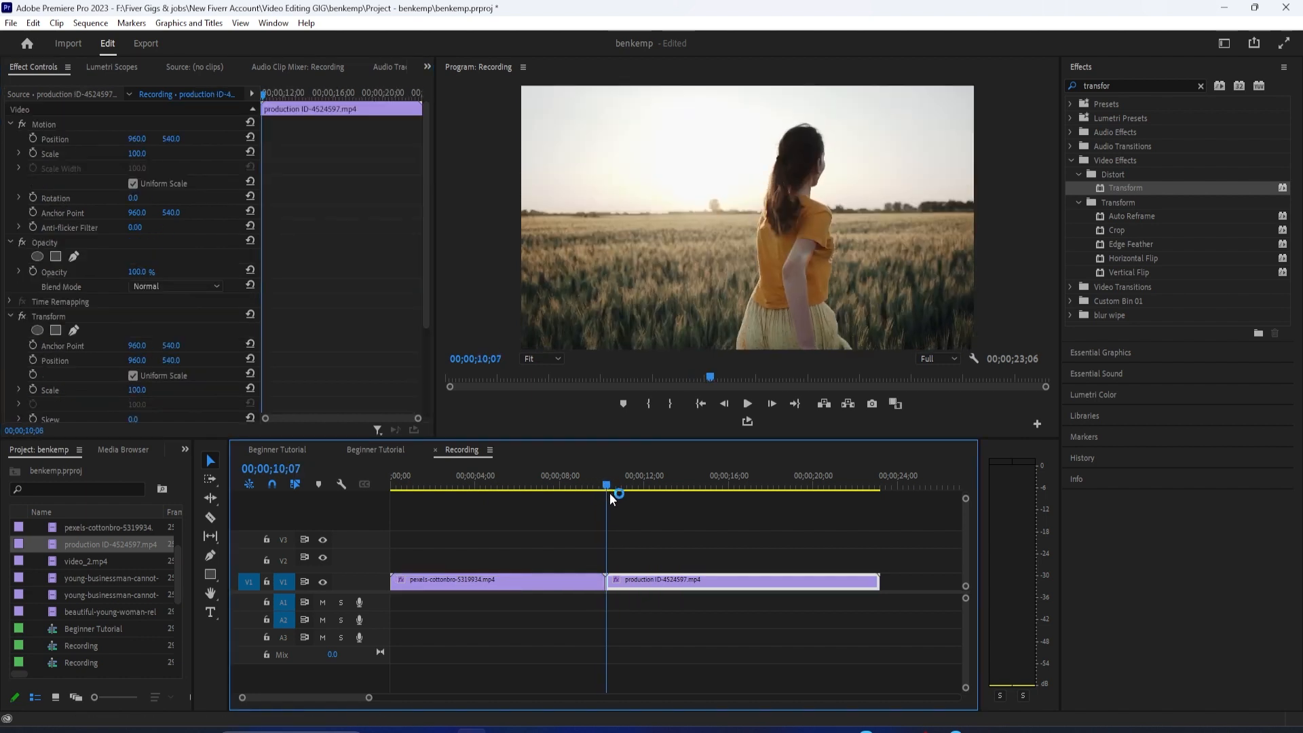
Keyframe the second clip's scale from enlarged back to 100, with shutter angle 360.
{"action": "left_click", "coordinate": [495, 579]}
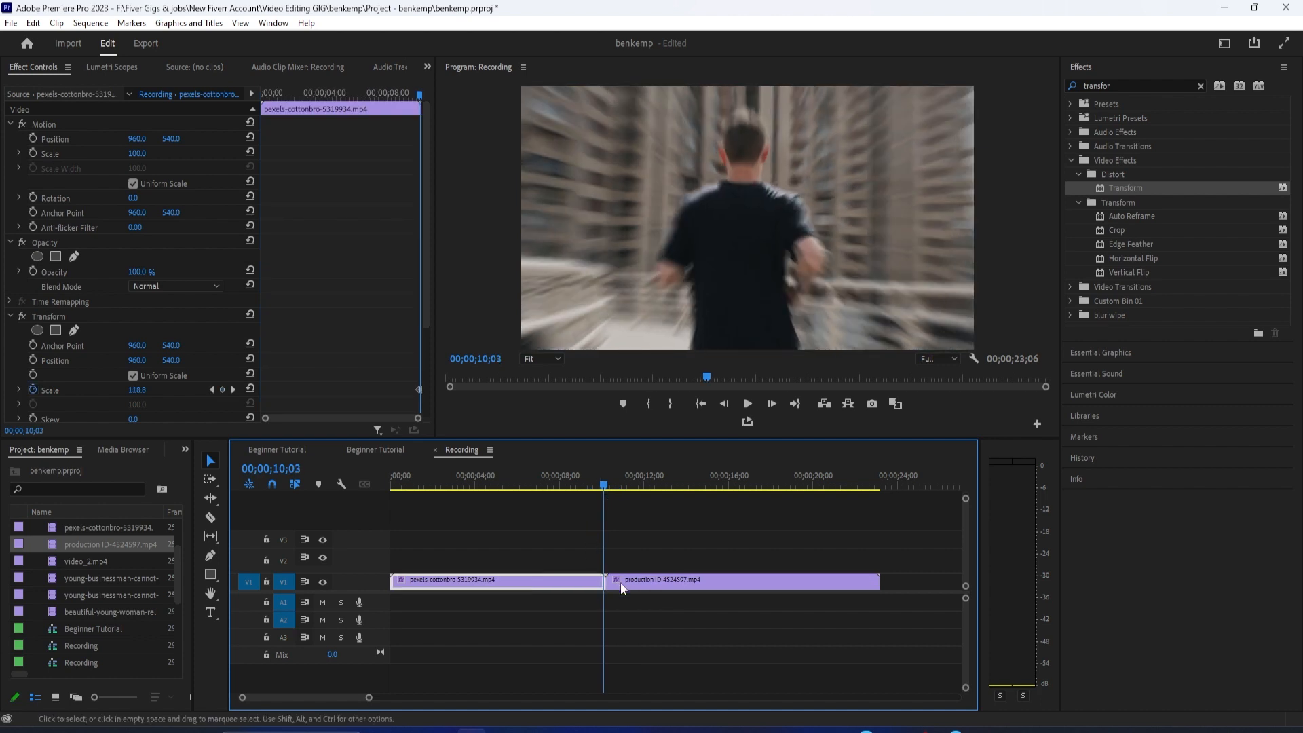
{"action": "left_click", "coordinate": [608, 485]}
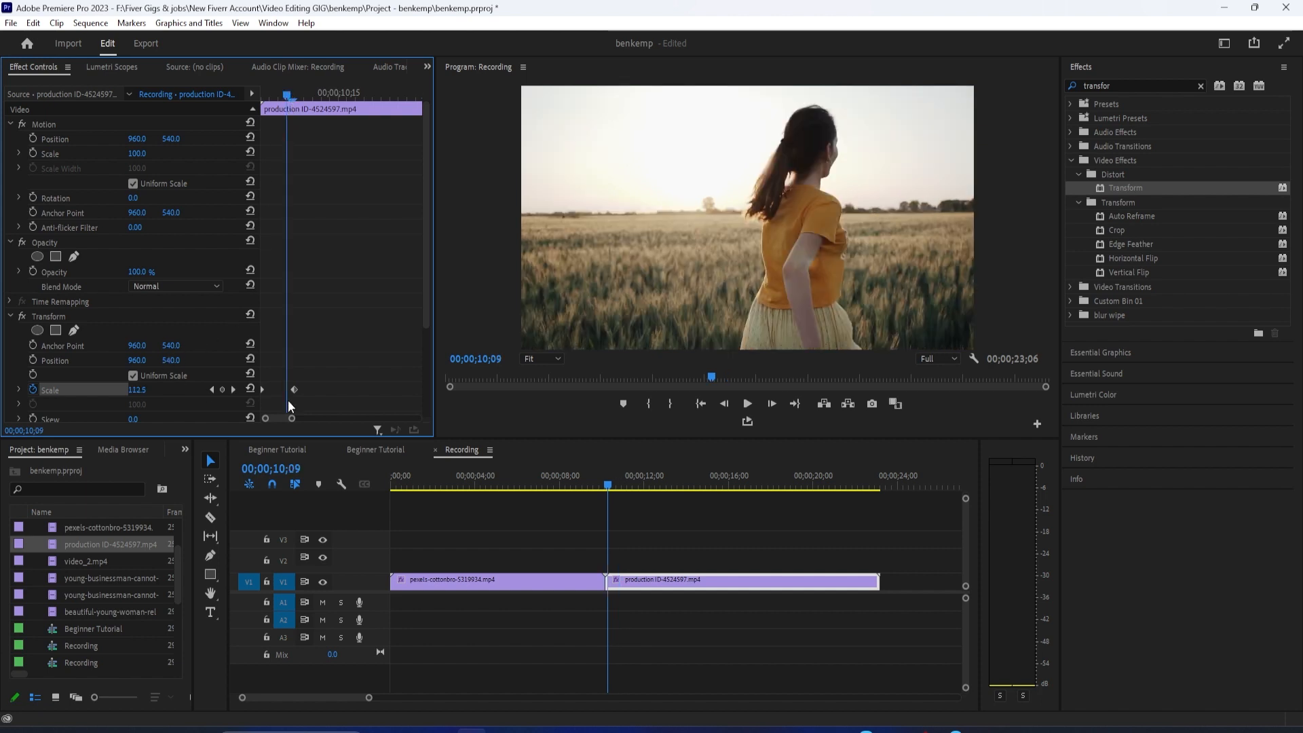
{"action": "scroll", "scroll_direction": "down", "scroll_amount": 3}
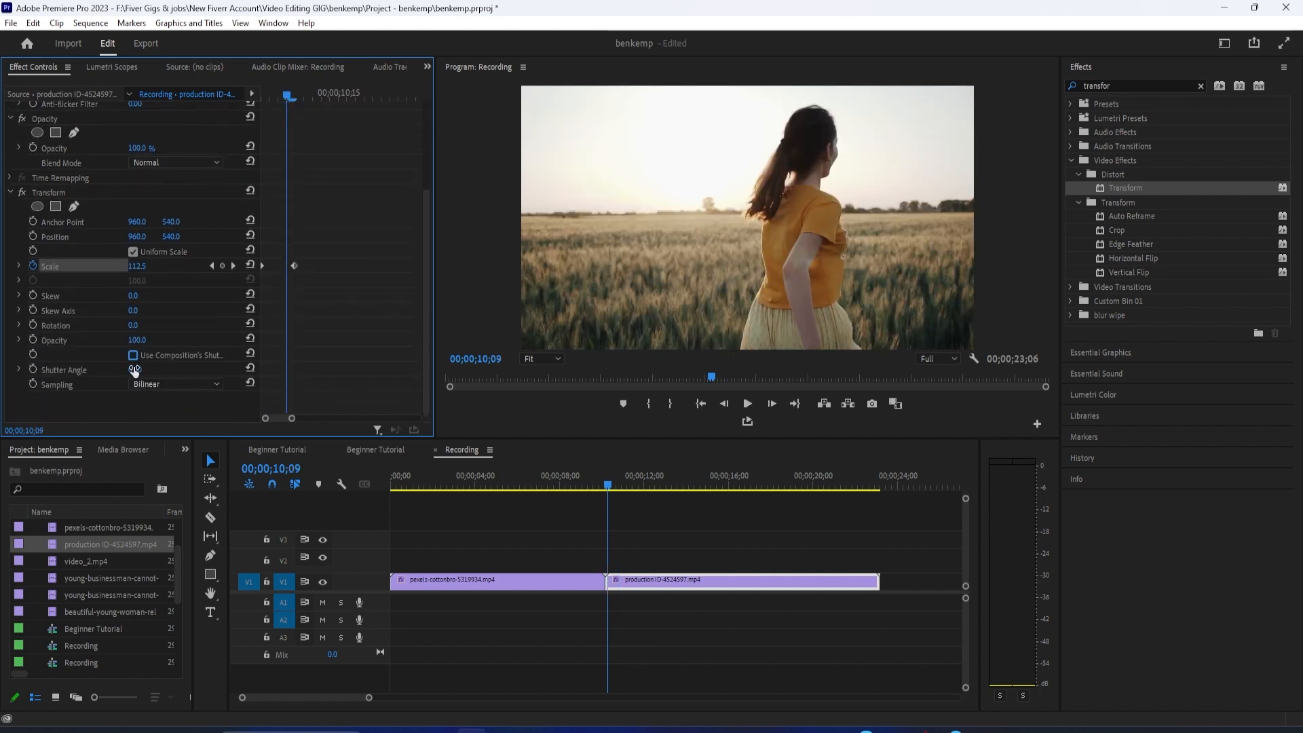
{"action": "type", "text": "360"}
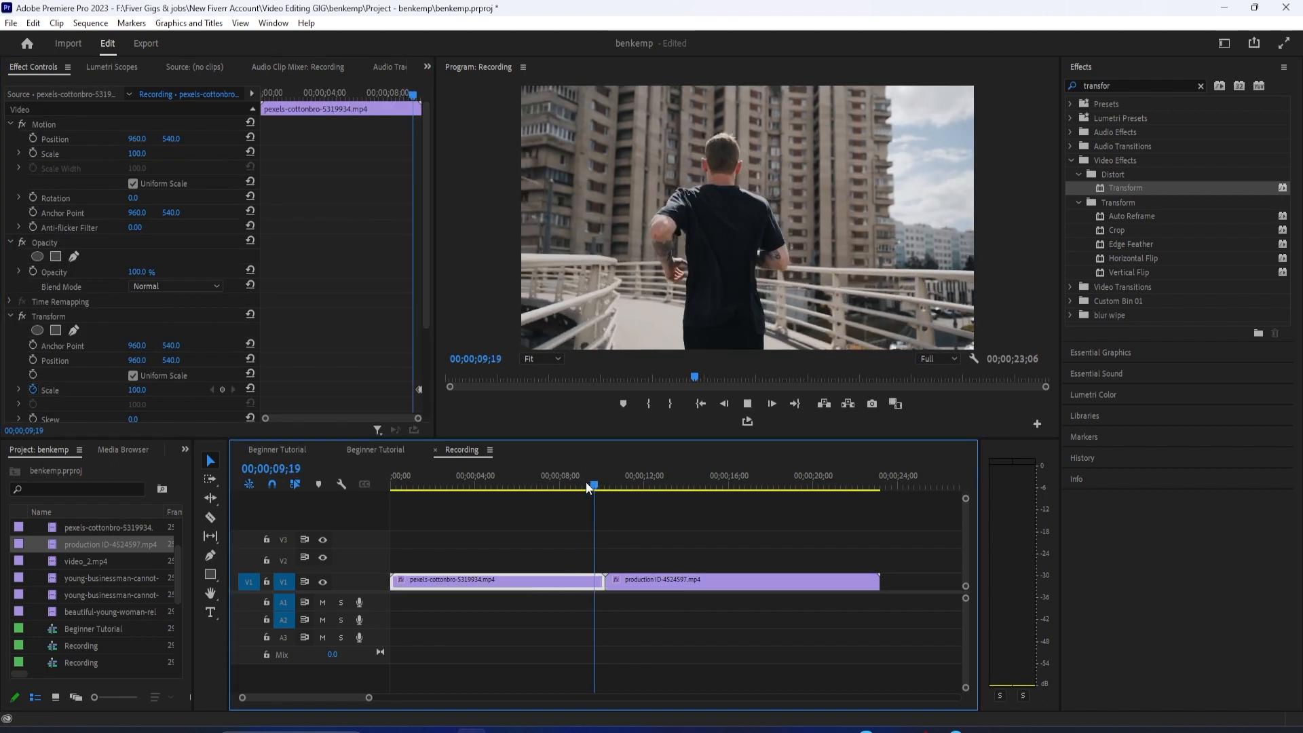
Apply Ease Out to the first clip's Transform scale keyframes.
{"action": "left_click", "coordinate": [626, 486]}
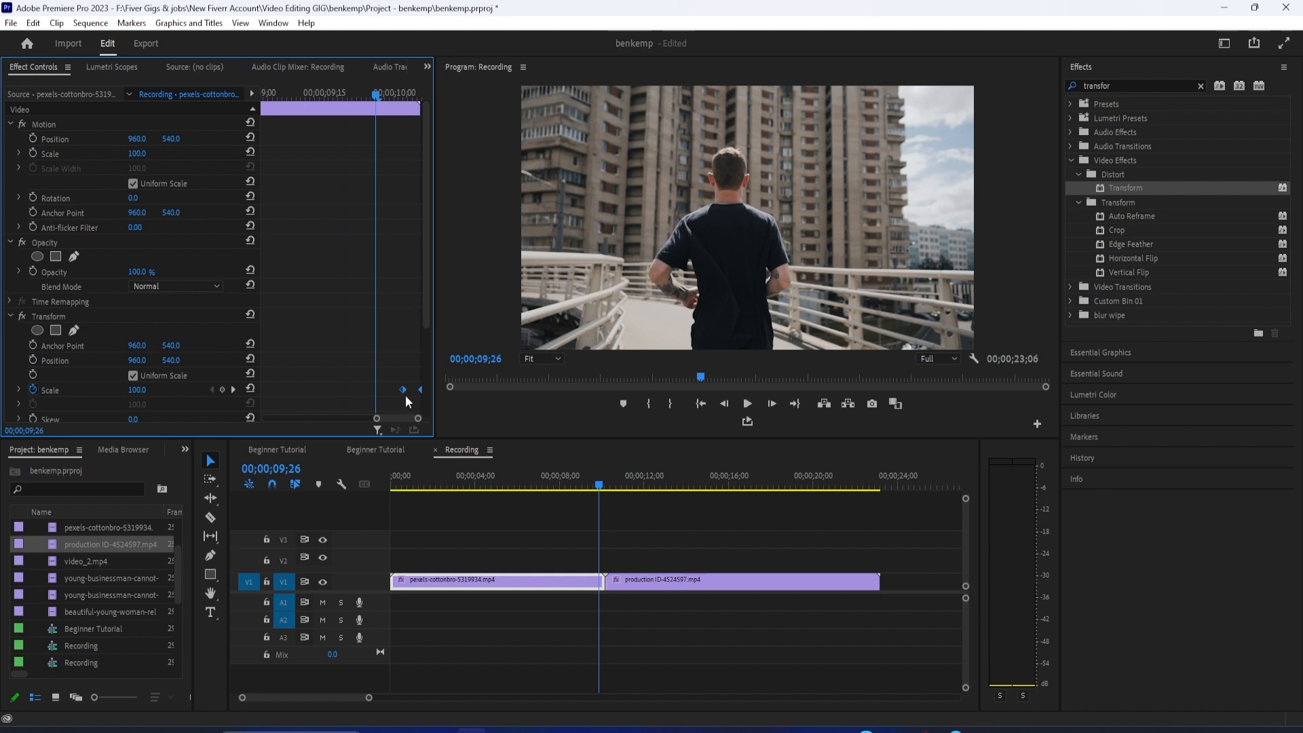
{"action": "right_click", "coordinate": [403, 389]}
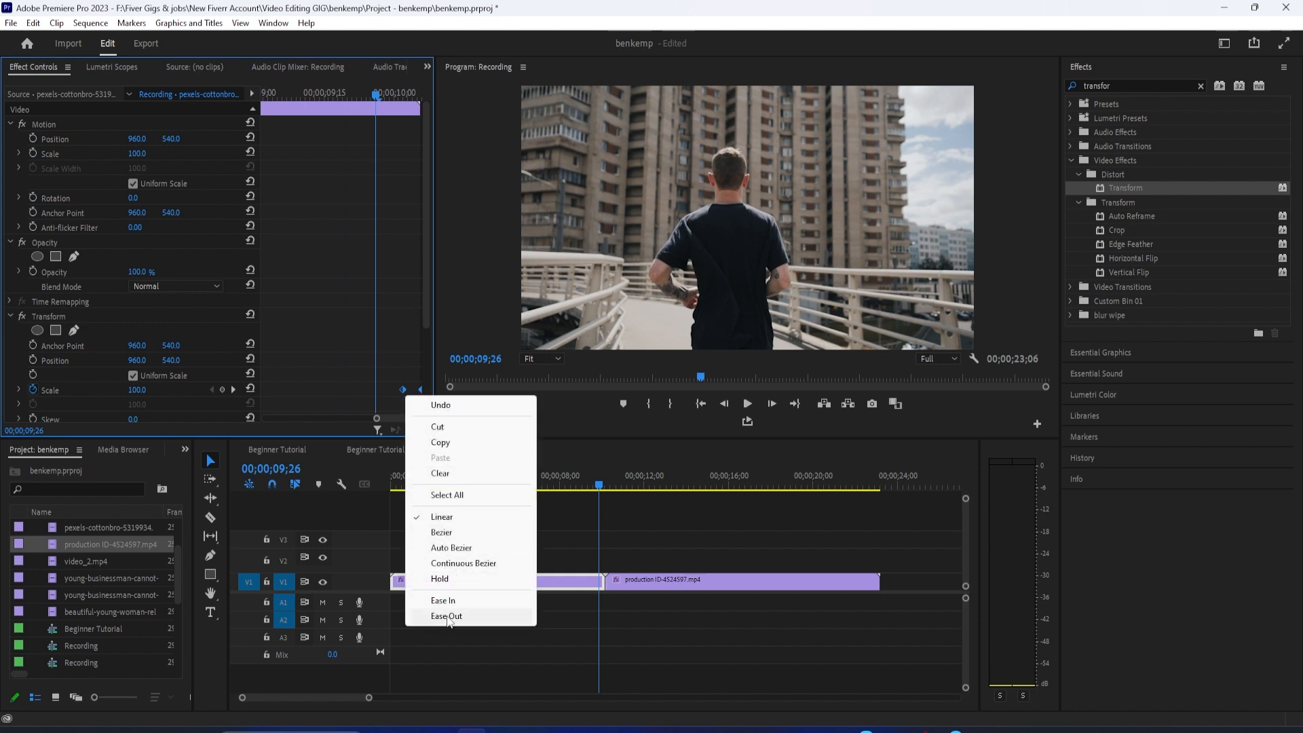
{"action": "left_click", "coordinate": [447, 615]}
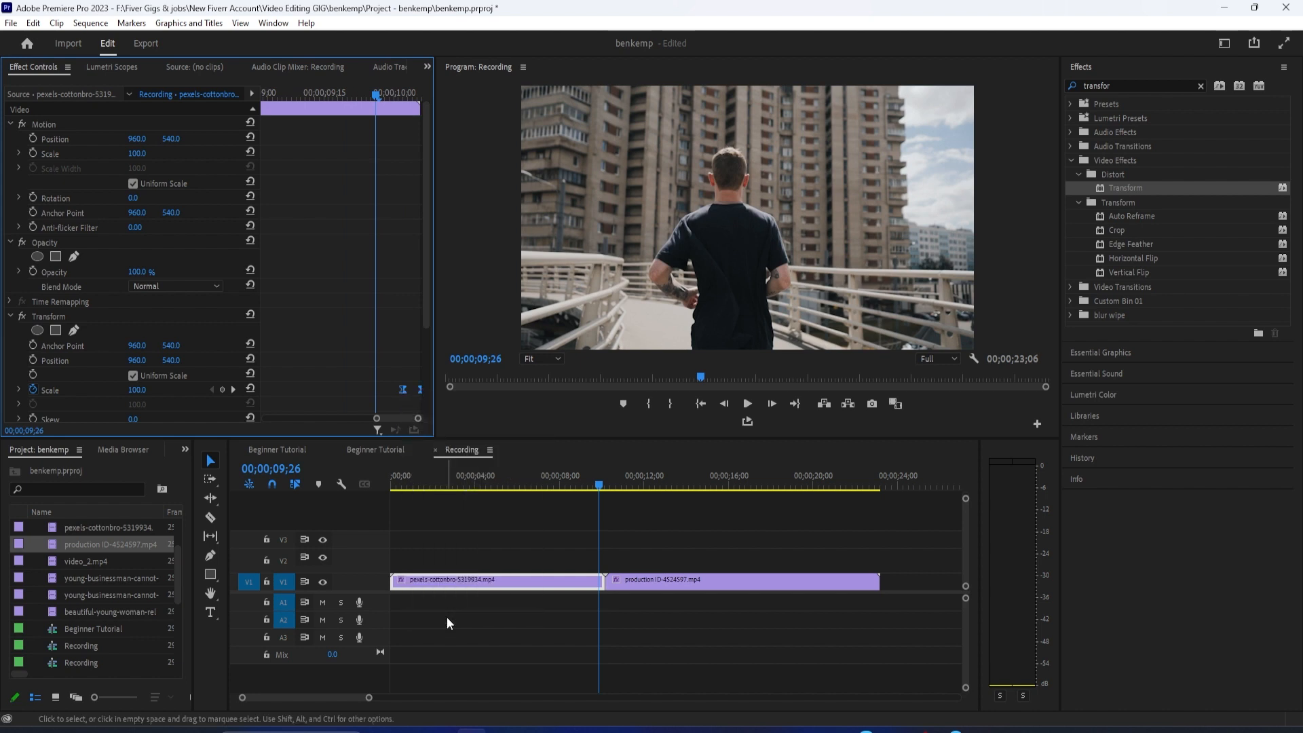
Select the second clip and bring up interpolation options for its scale keyframe.
{"action": "left_click", "coordinate": [640, 484]}
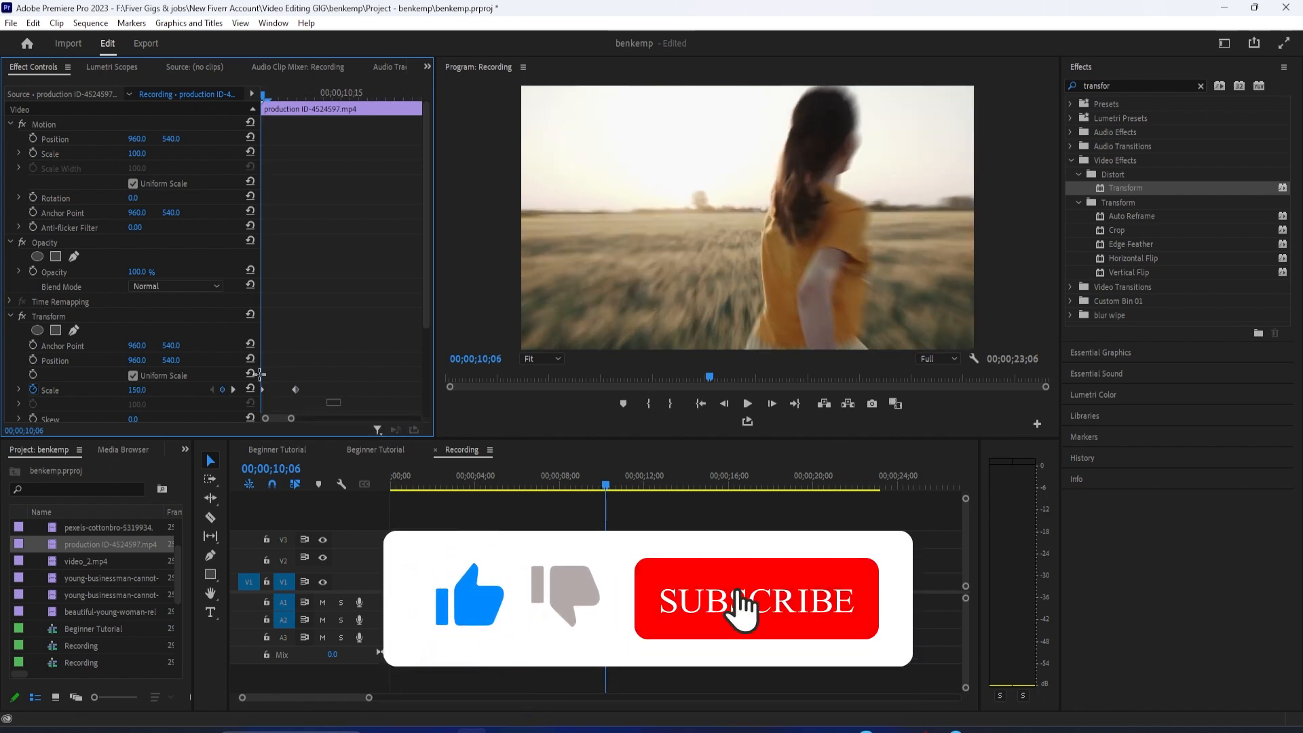
{"action": "right_click", "coordinate": [250, 360]}
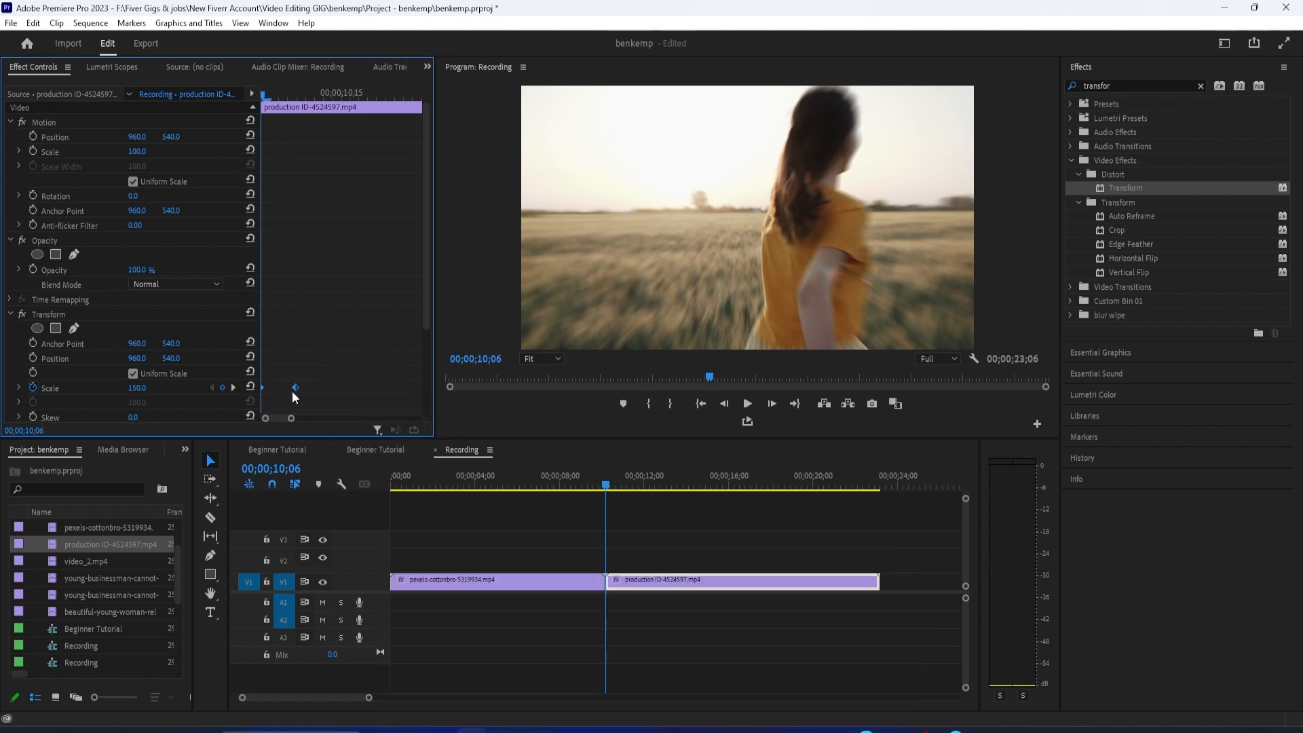
{"action": "right_click", "coordinate": [293, 388]}
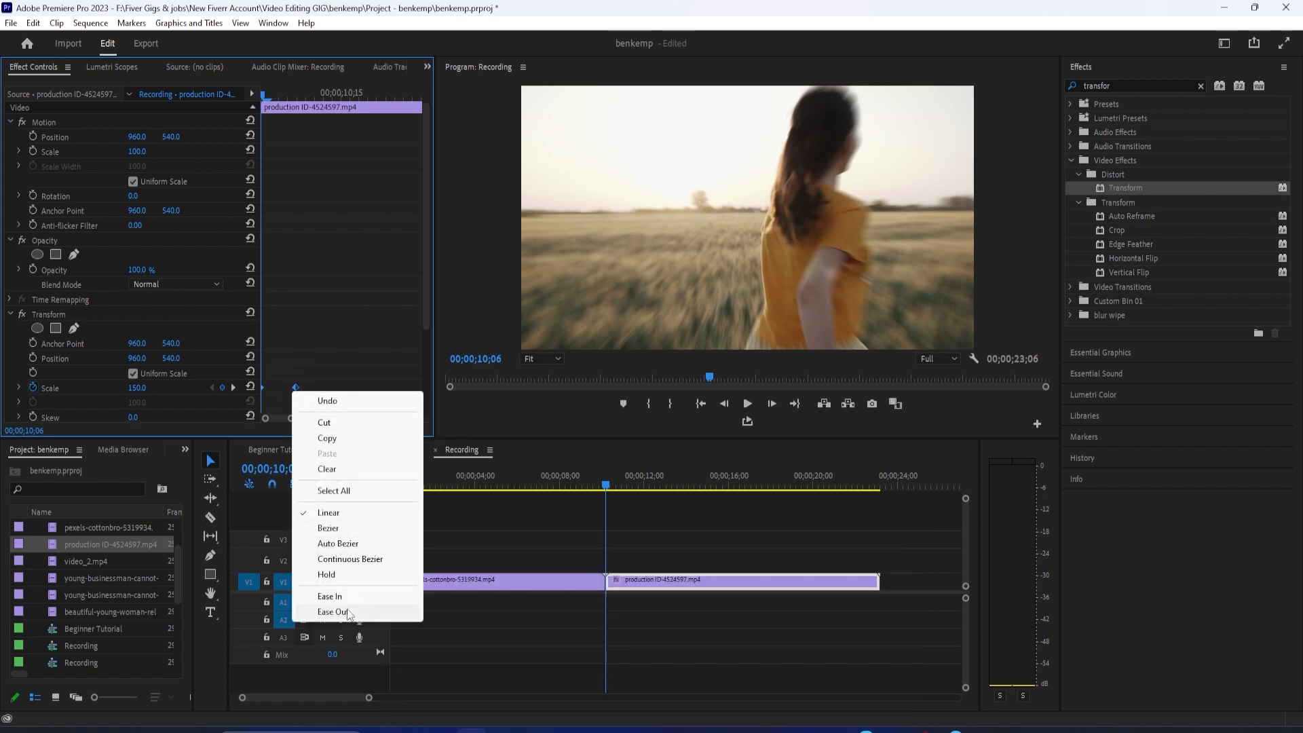